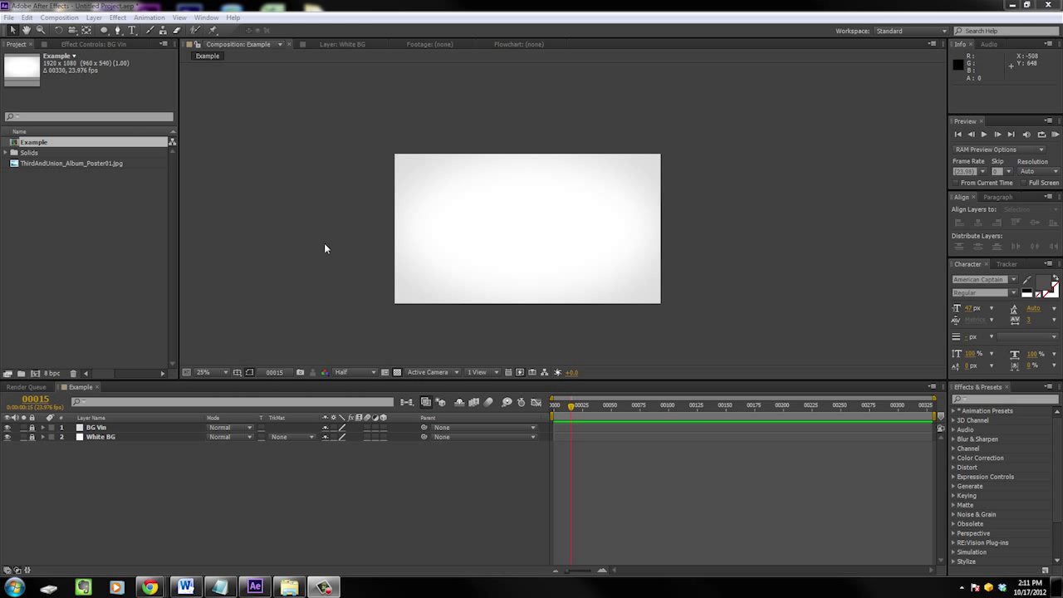
mouse_move(404, 103)
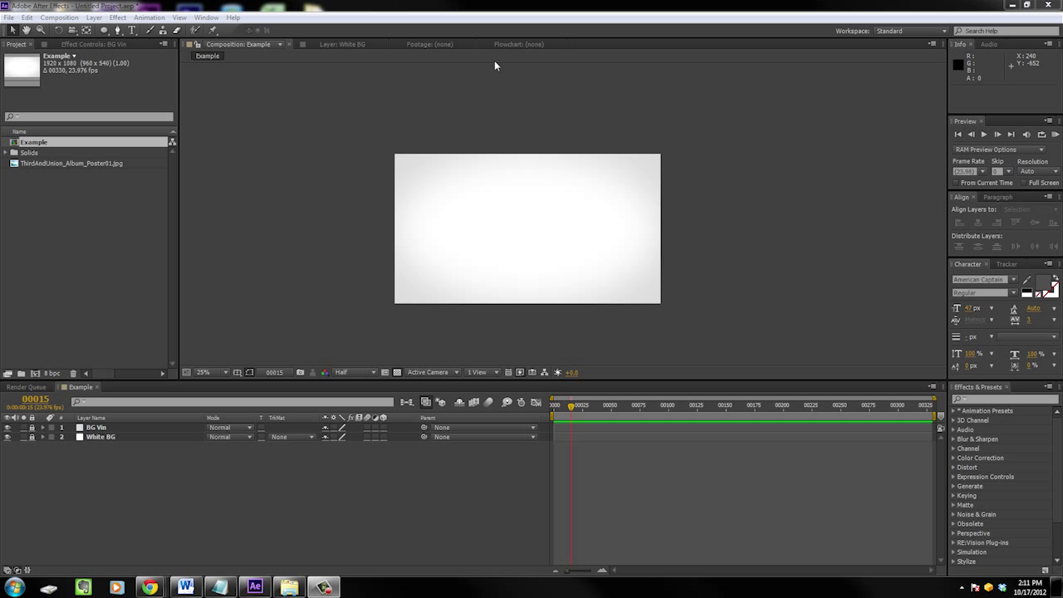
mouse_move(153, 230)
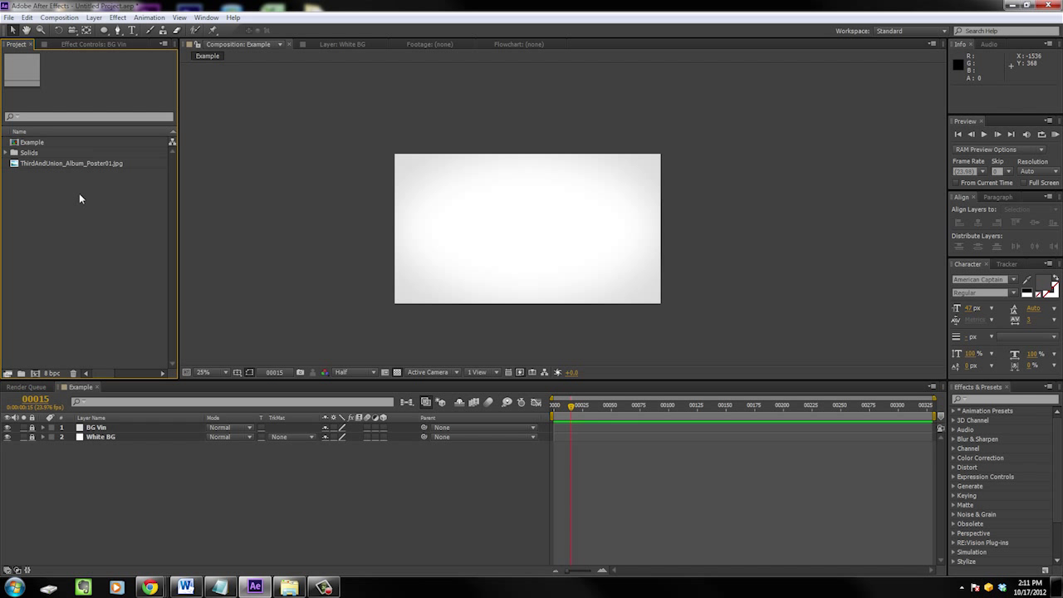
mouse_move(30, 169)
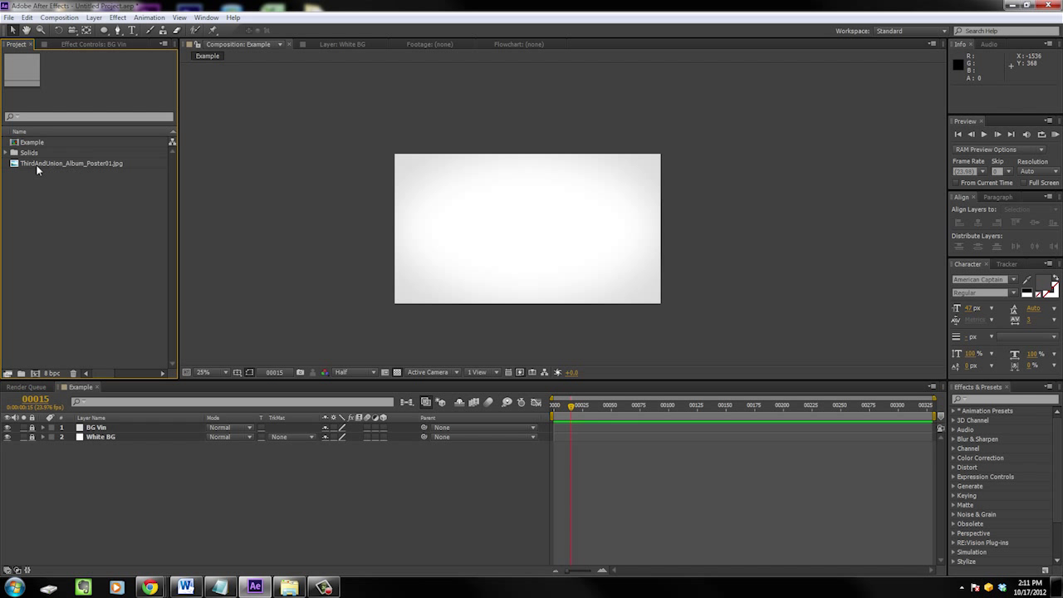
mouse_move(52, 168)
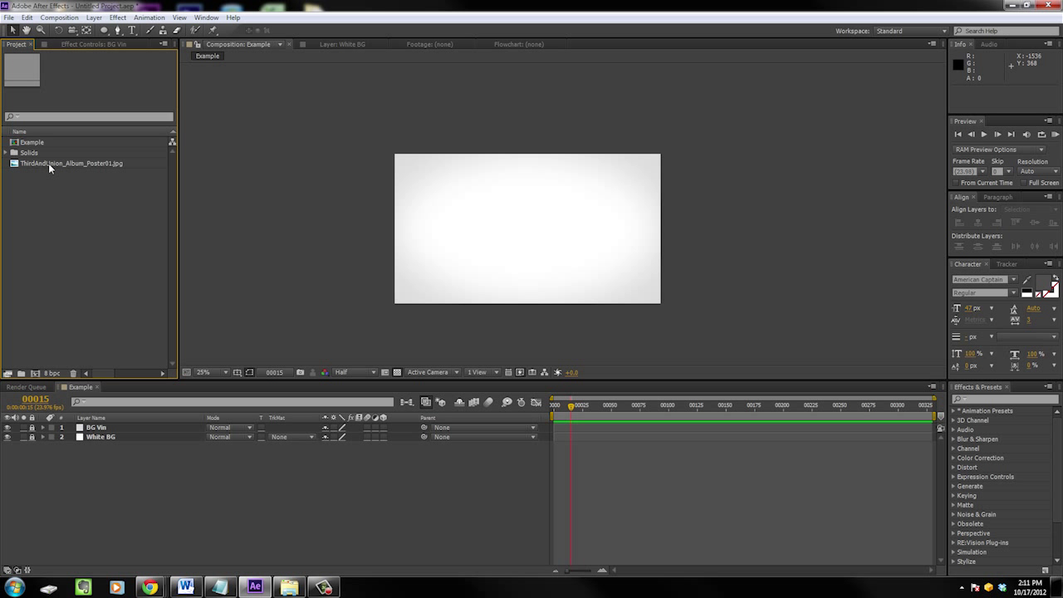
Select ThirdAndUnion_Album_Poster01.jpg in the Project panel to preview it
left_click(70, 163)
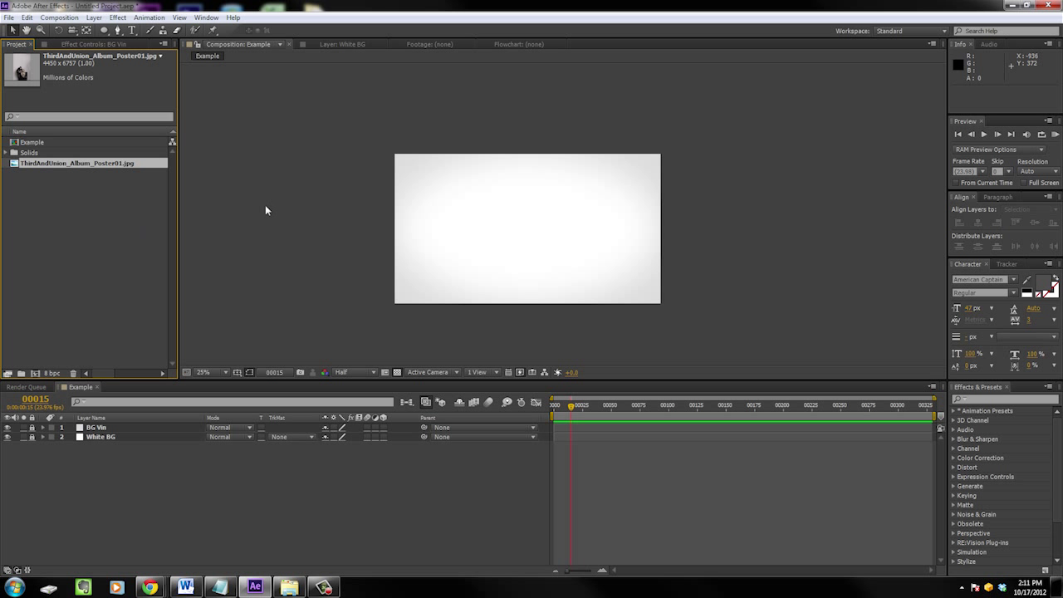
mouse_move(222, 220)
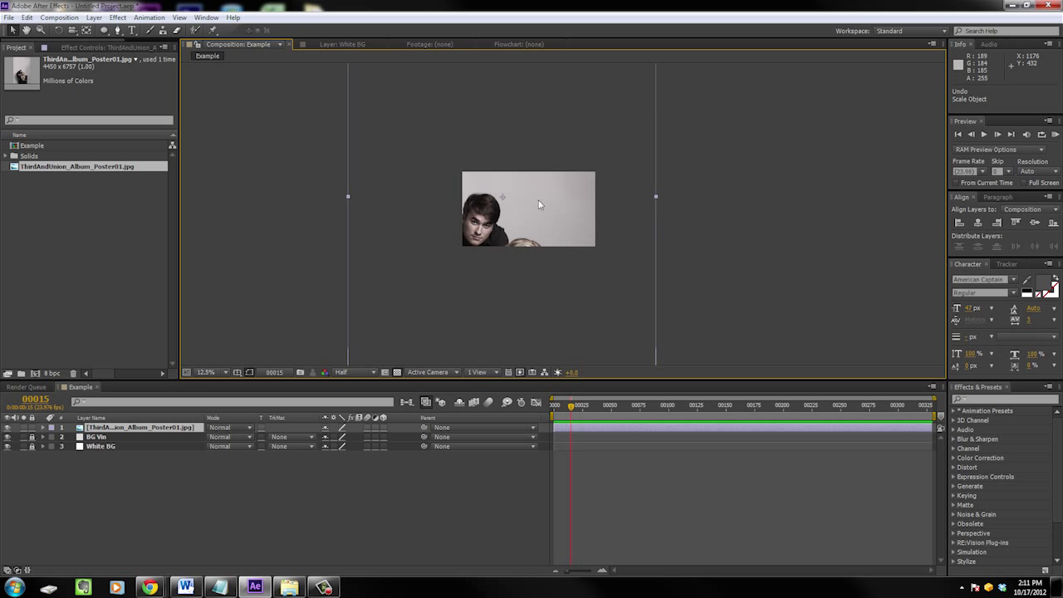
mouse_move(515, 200)
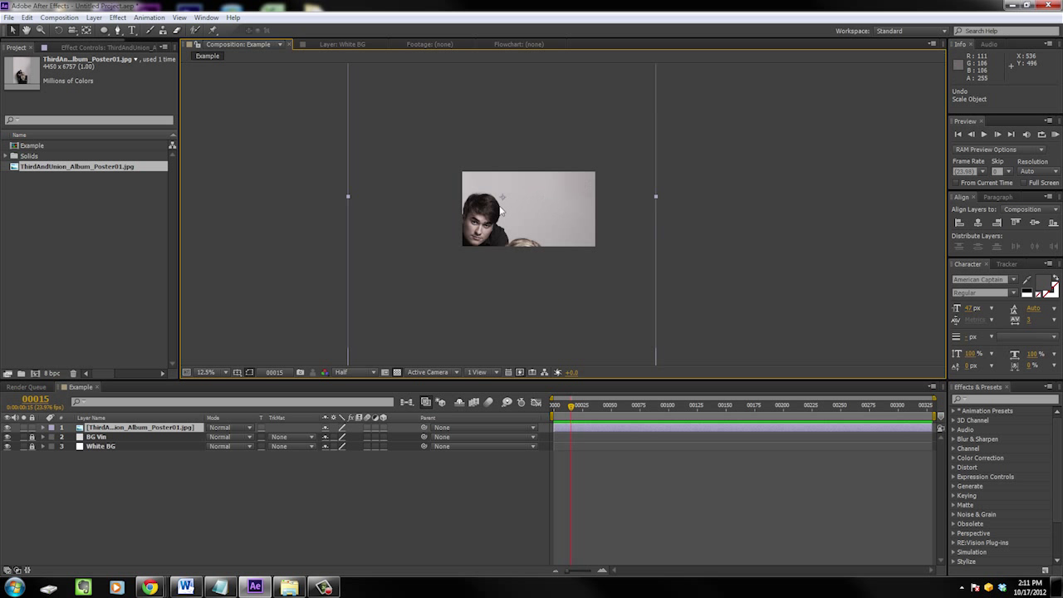
mouse_move(570, 196)
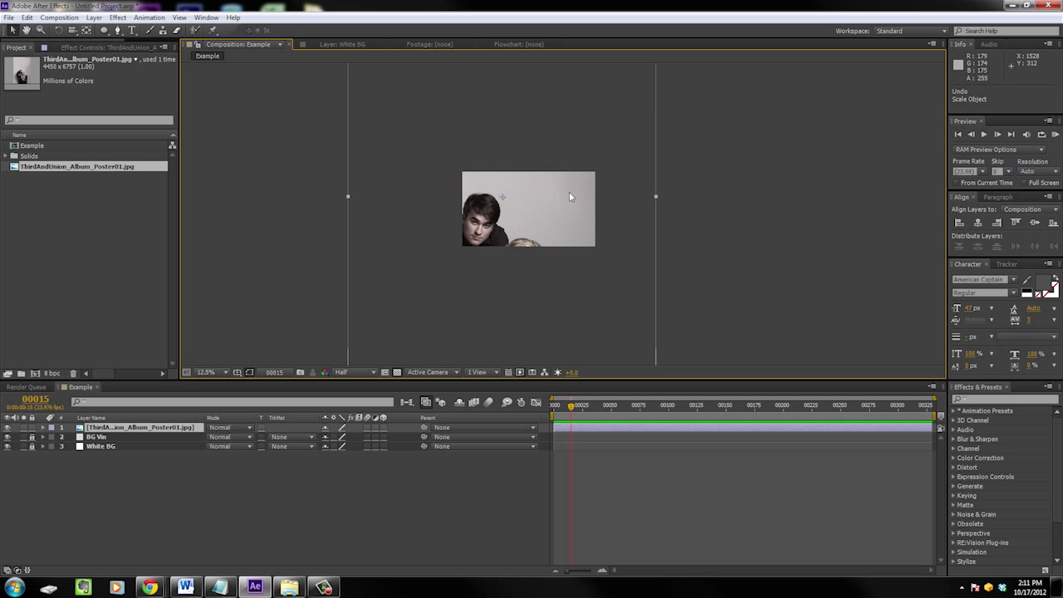
mouse_move(552, 193)
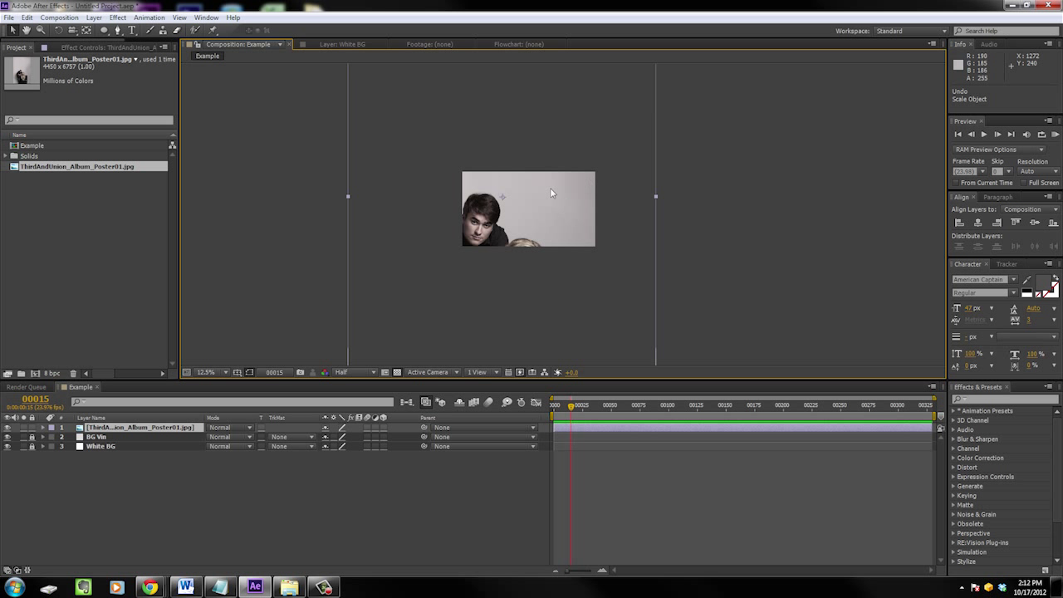
mouse_move(556, 206)
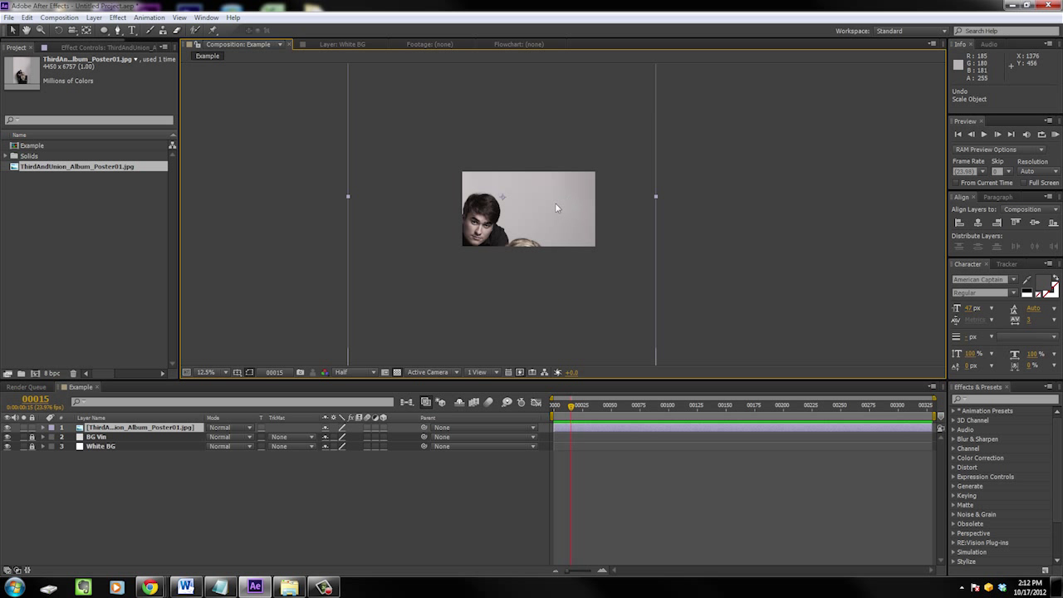
Apply Fit to Comp, then Fit to Comp Width, then Fit to Comp Height to the poster layer
right_click(545, 205)
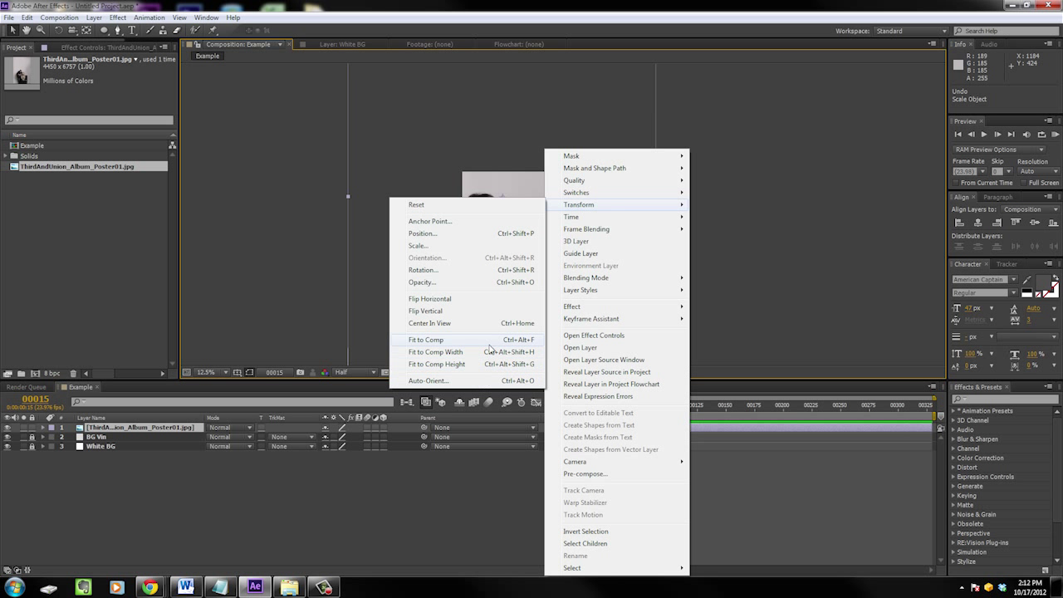
mouse_move(494, 343)
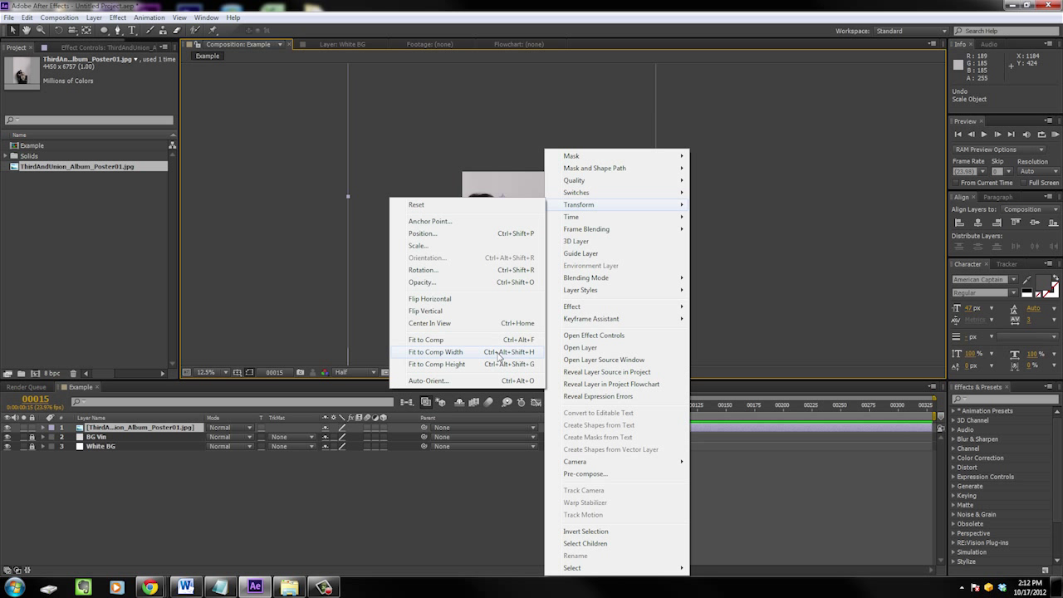
mouse_move(445, 343)
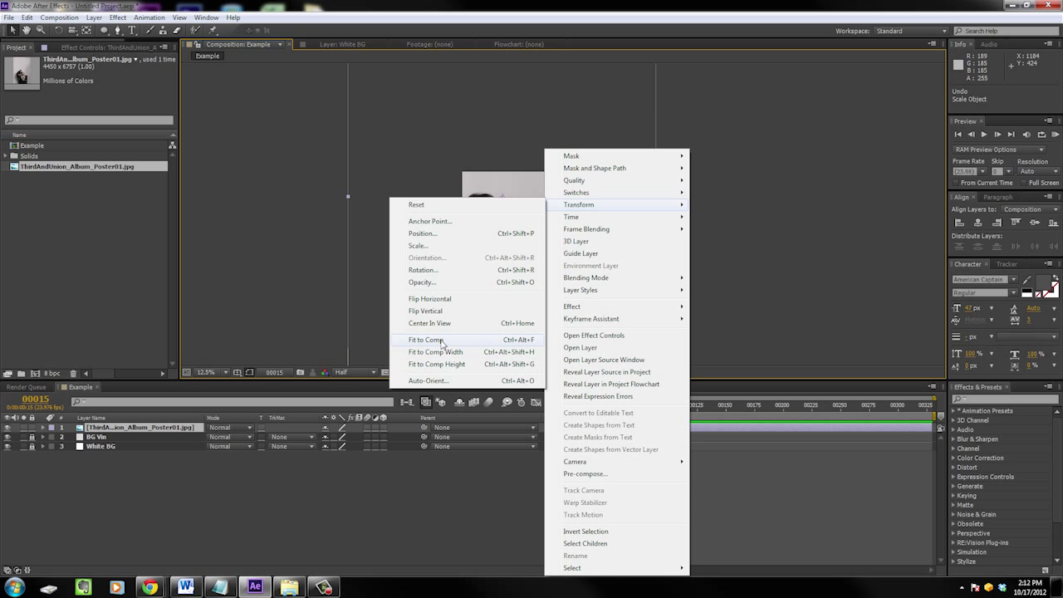
left_click(428, 339)
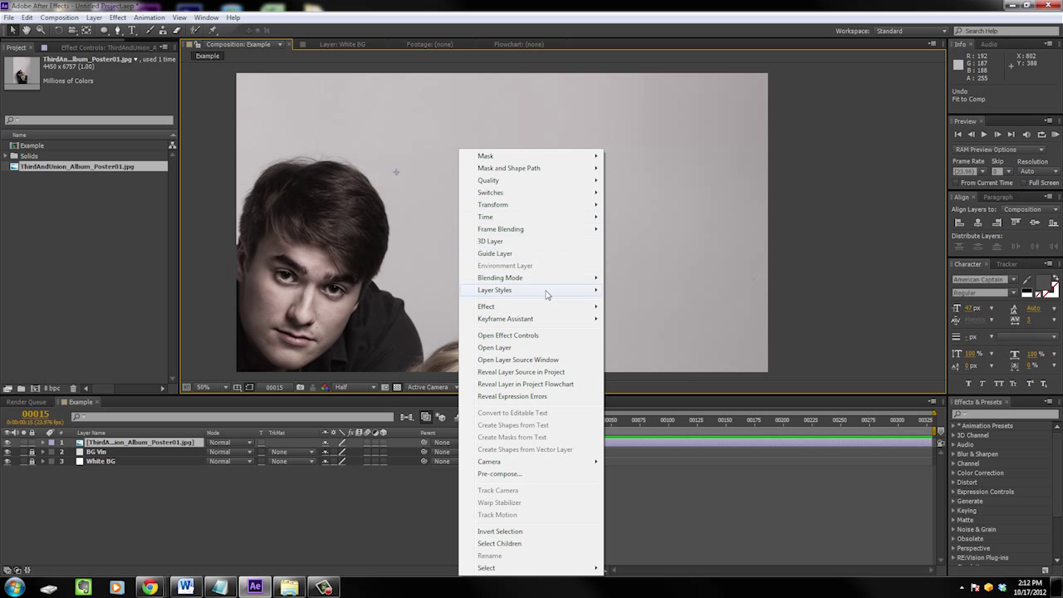
mouse_move(541, 211)
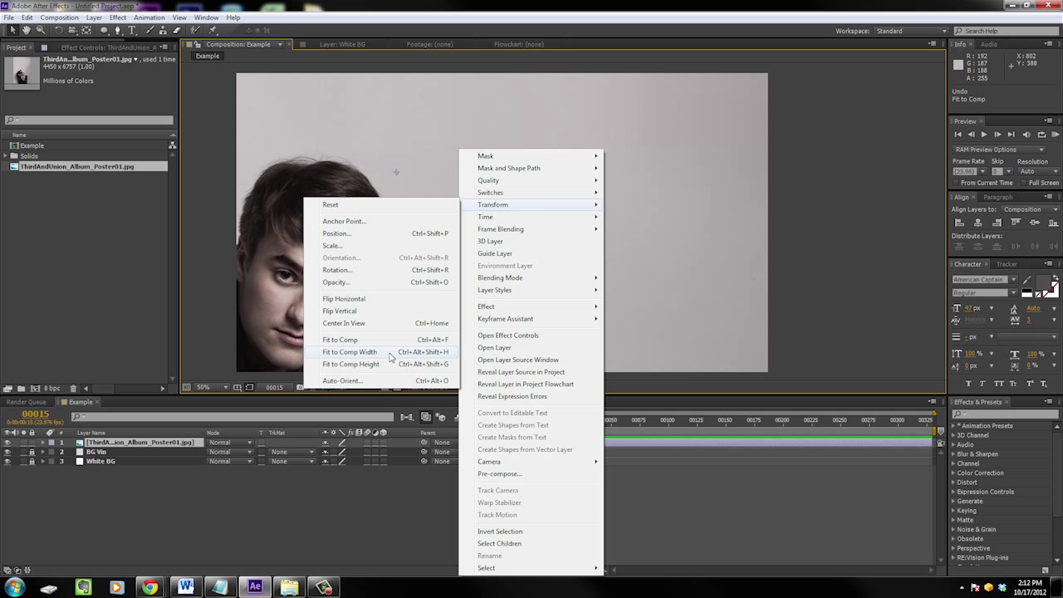
left_click(348, 351)
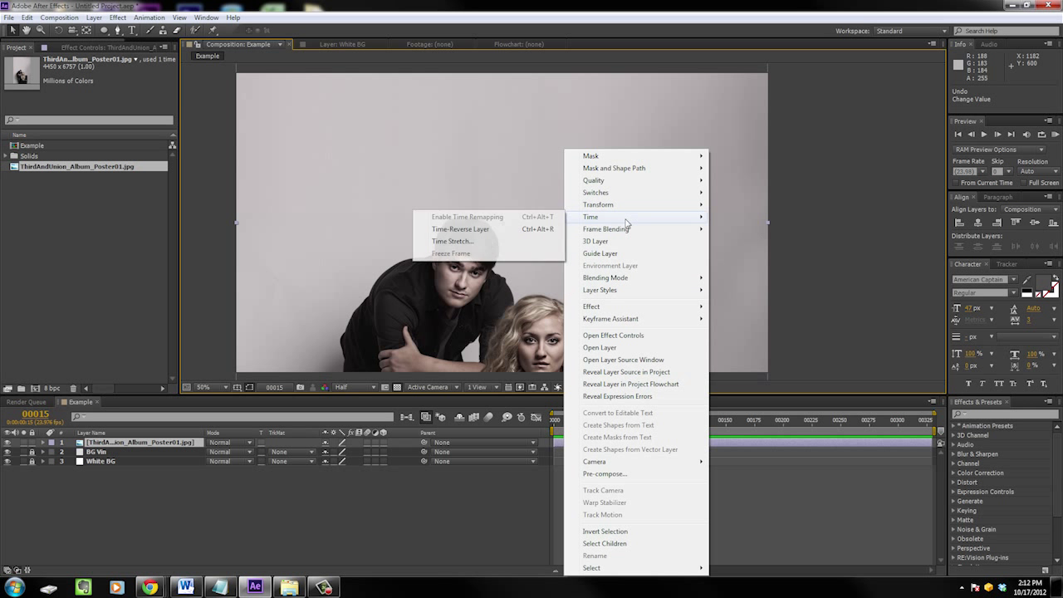
mouse_move(598, 204)
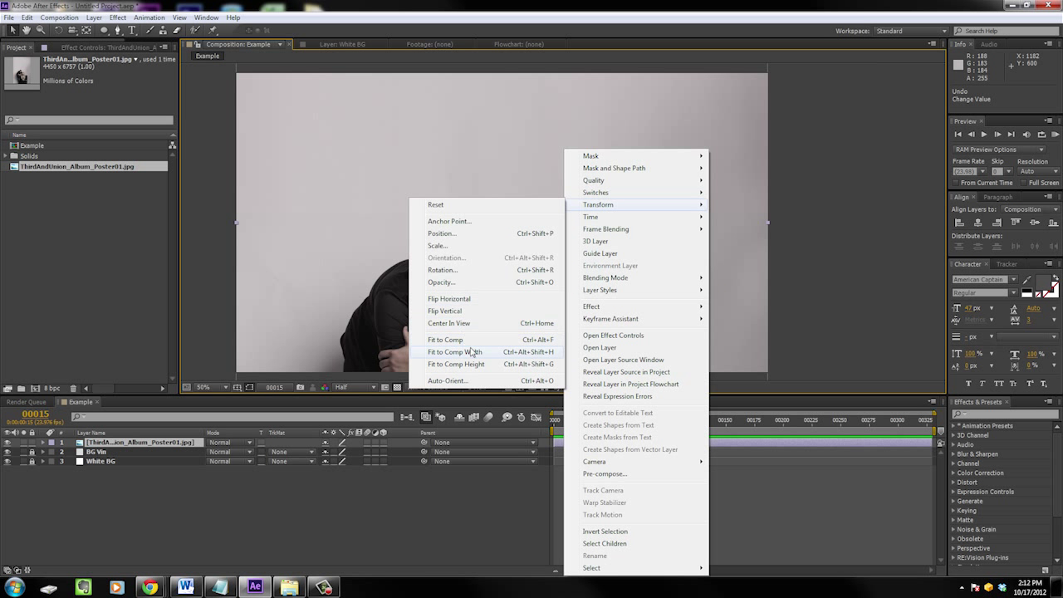
left_click(451, 351)
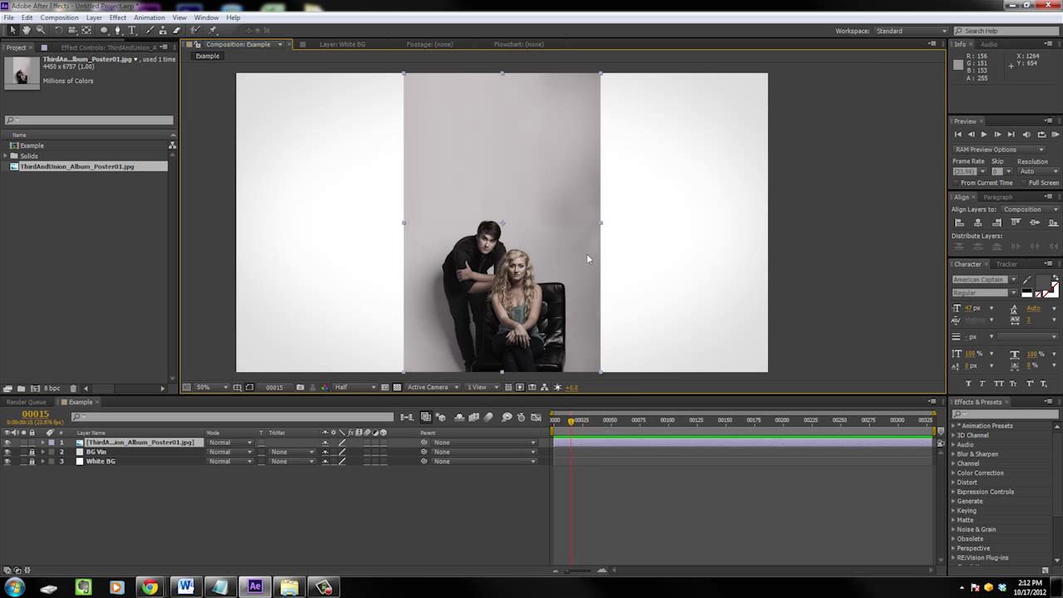
mouse_move(561, 185)
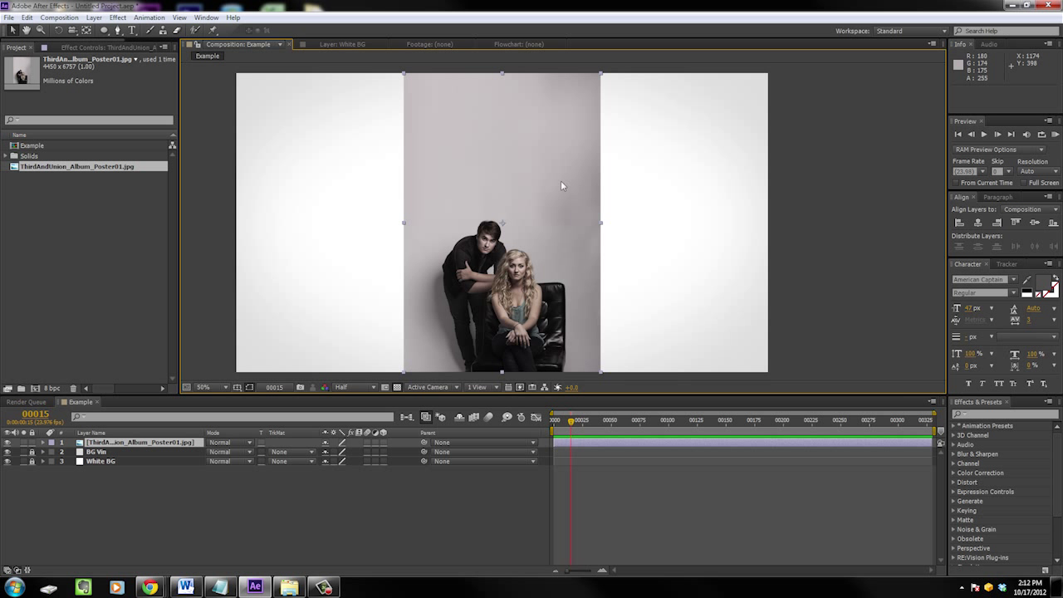
mouse_move(541, 205)
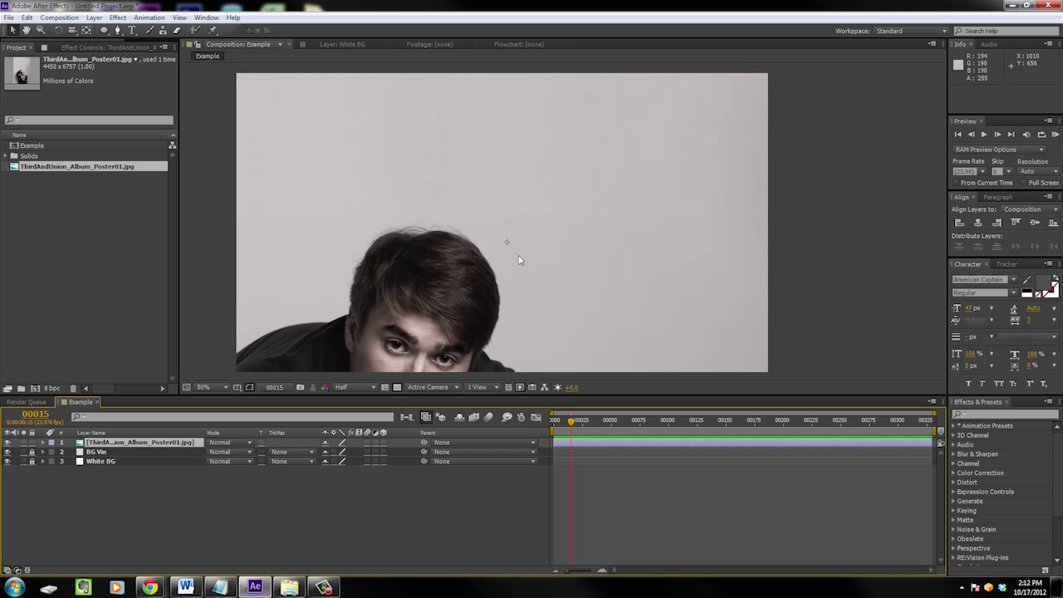
mouse_move(520, 261)
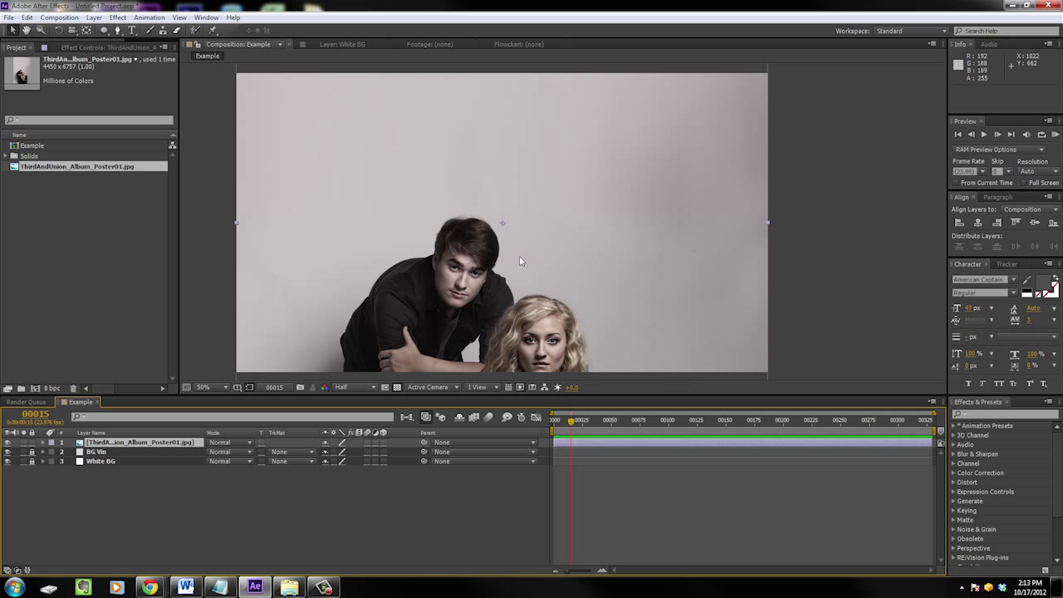
Refit the poster layer to the composition height via Transform > Fit to Comp Height
right_click(519, 260)
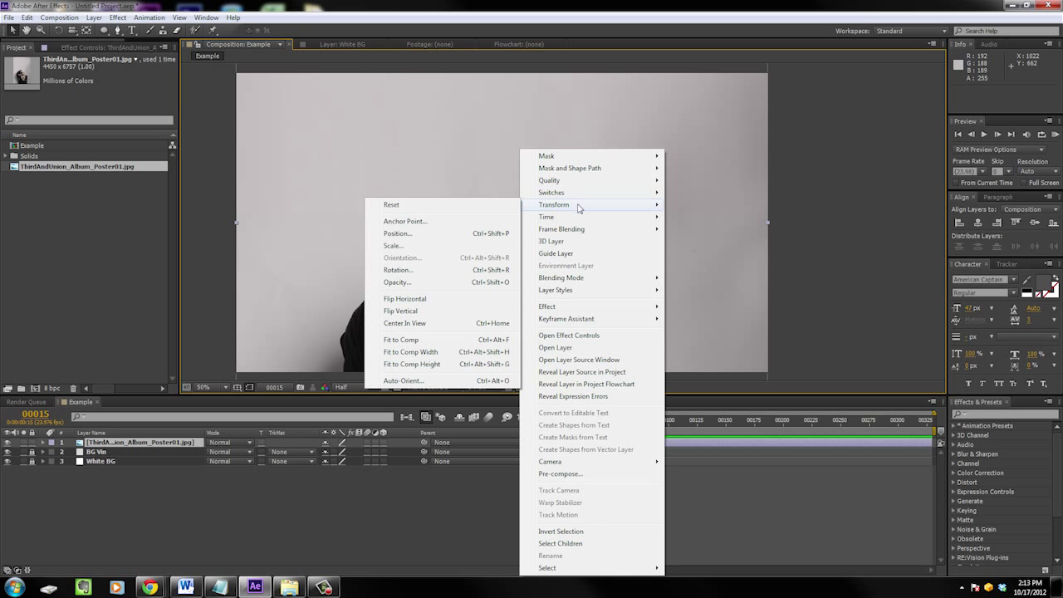
mouse_move(413, 374)
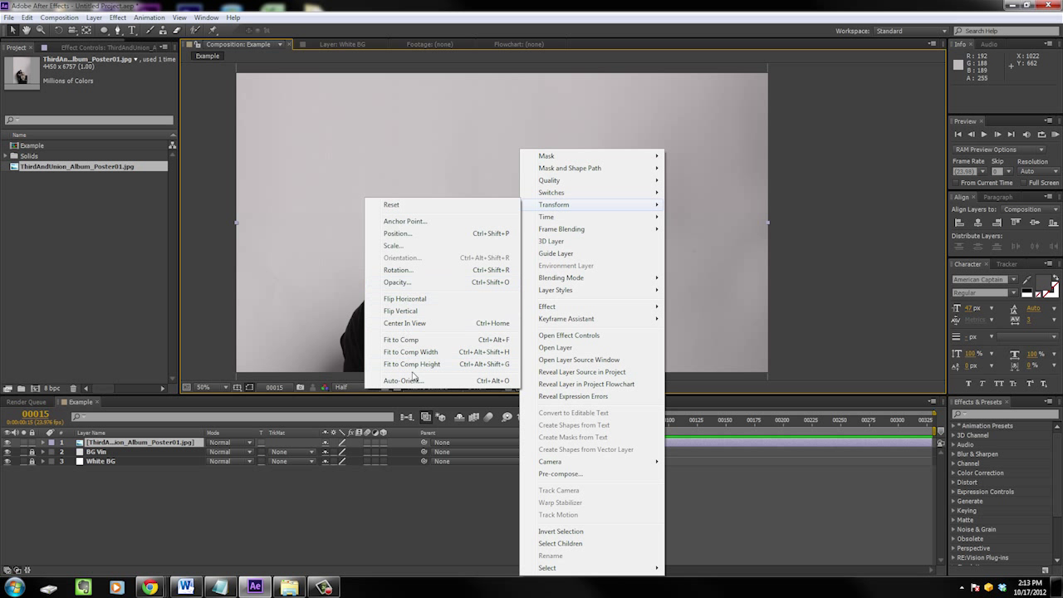
mouse_move(427, 363)
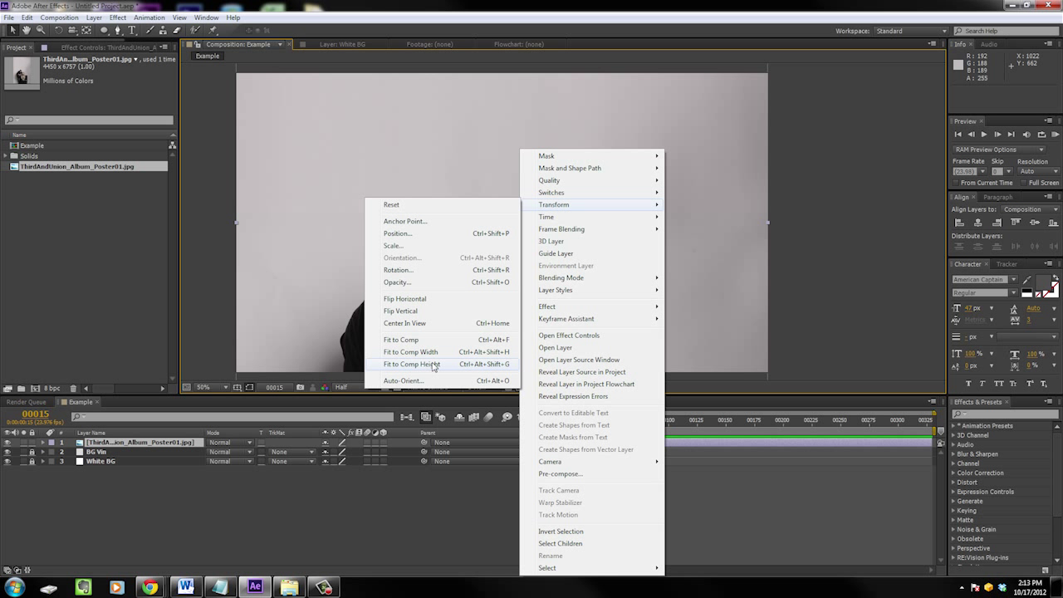
left_click(401, 364)
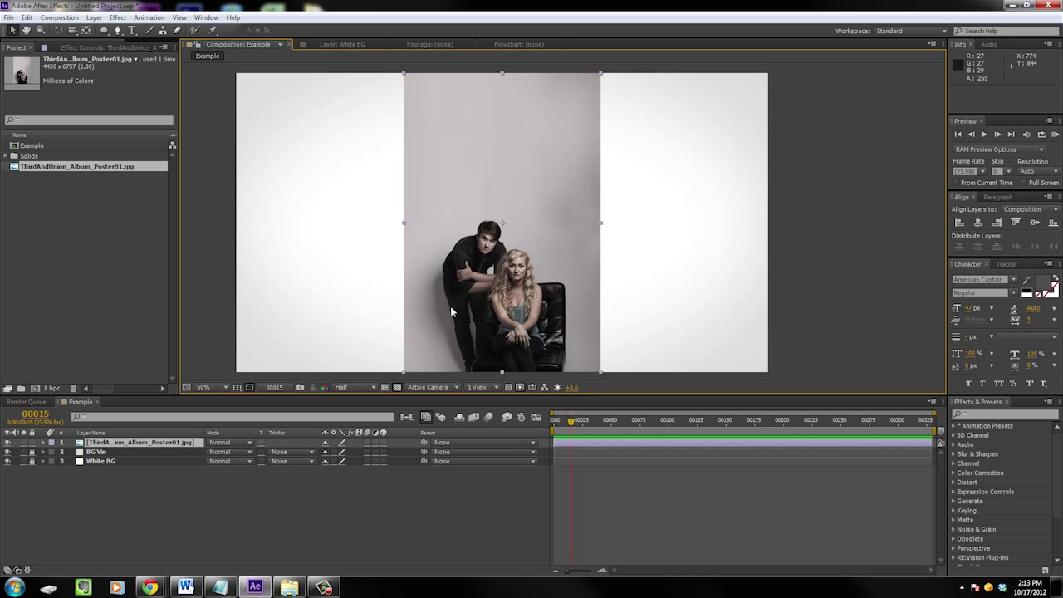
mouse_move(487, 283)
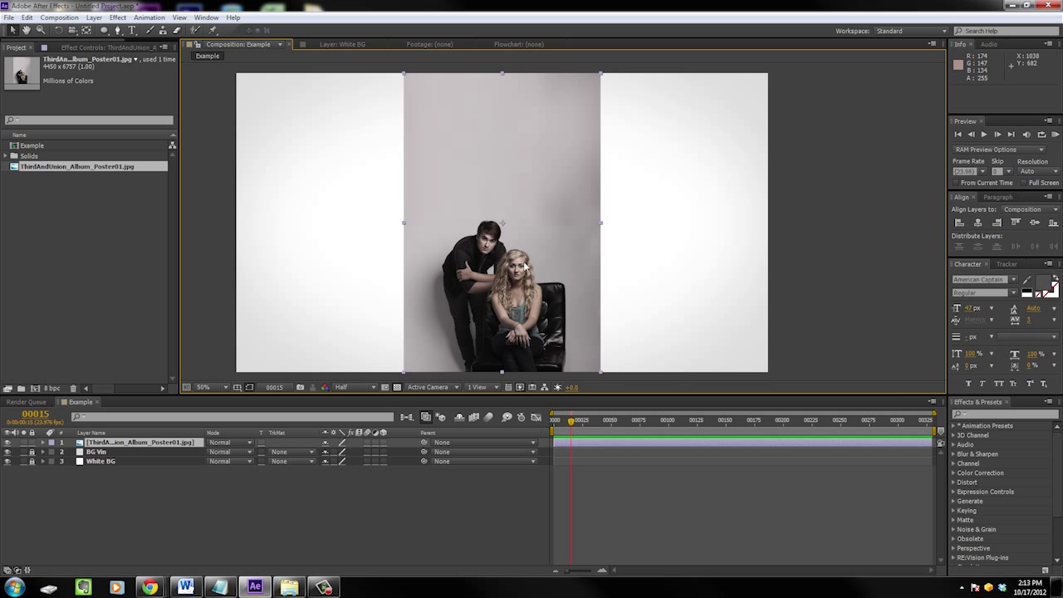
mouse_move(481, 262)
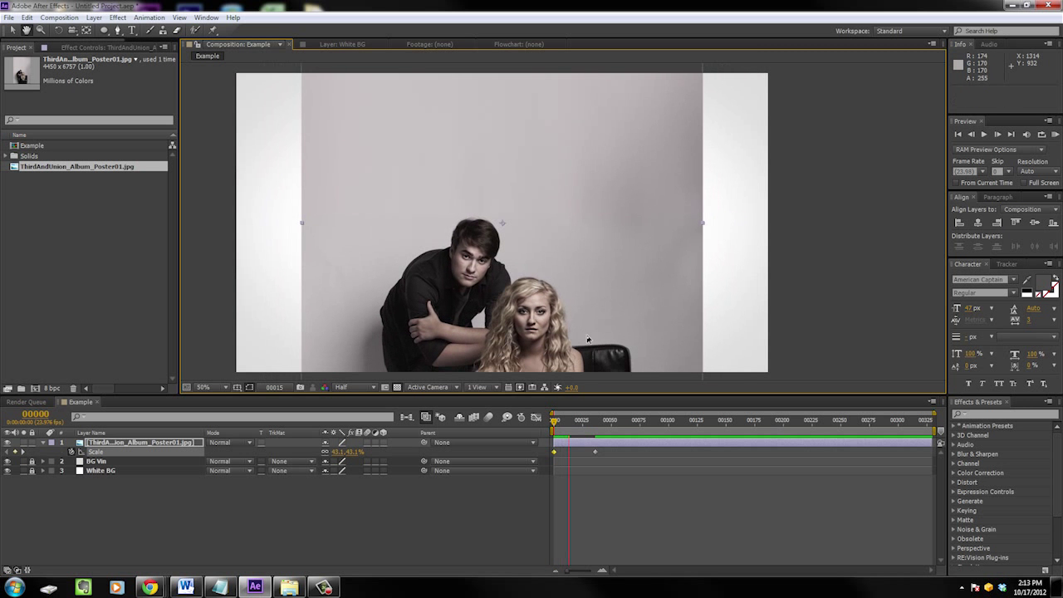
Move the current time to frame 37 and set the poster's Position keyframe
left_click(605, 419)
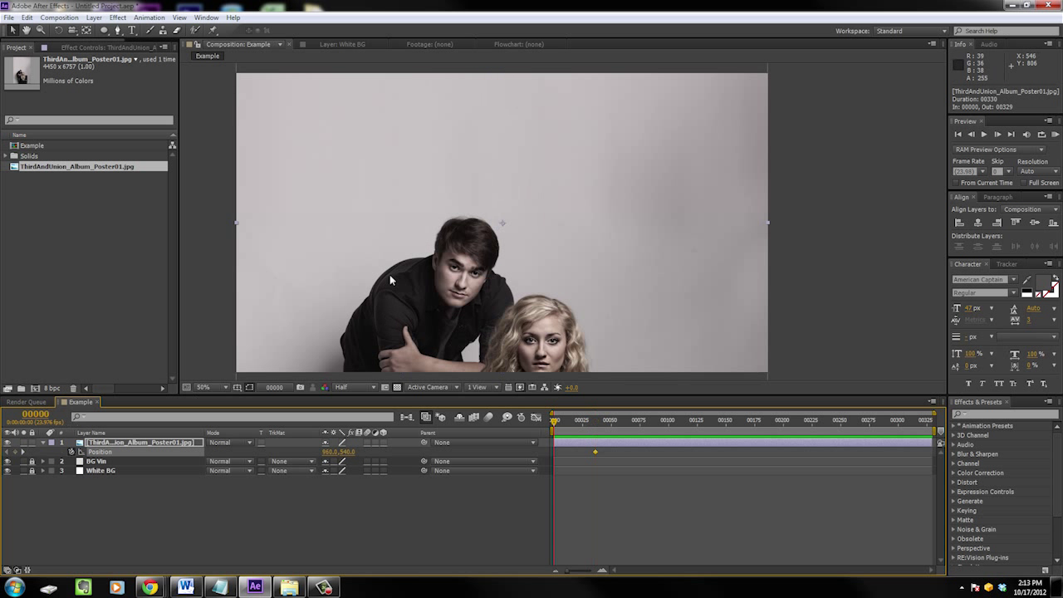
left_click_drag(390, 279, 511, 122)
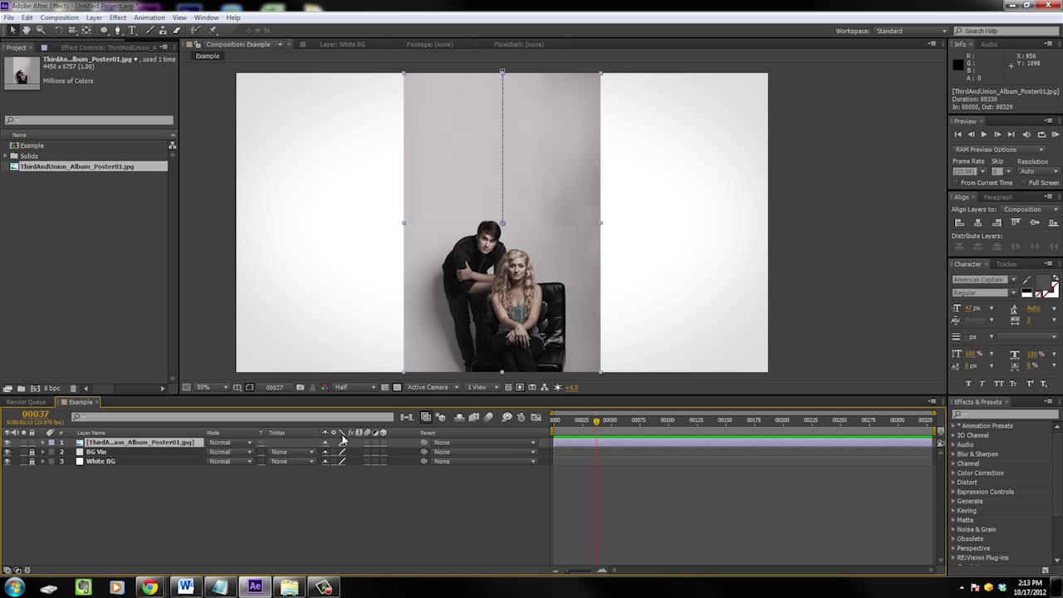
left_click(63, 442)
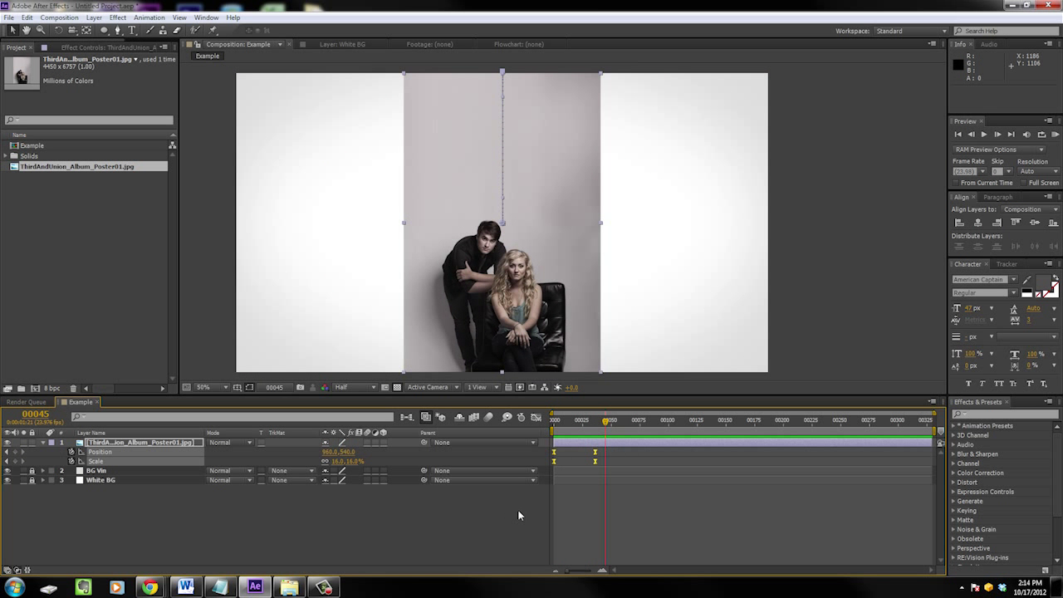
mouse_move(293, 496)
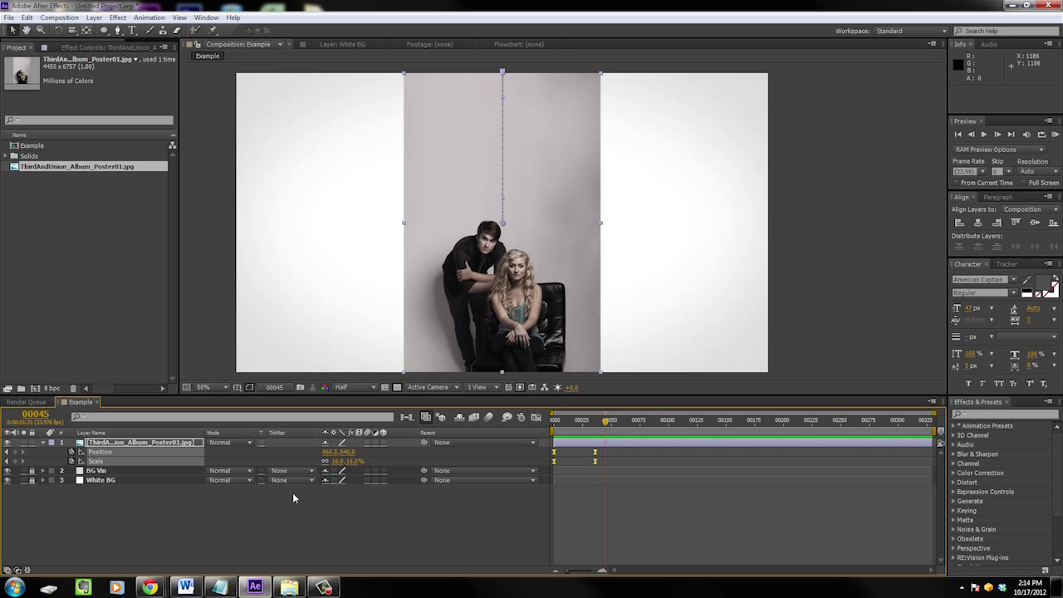